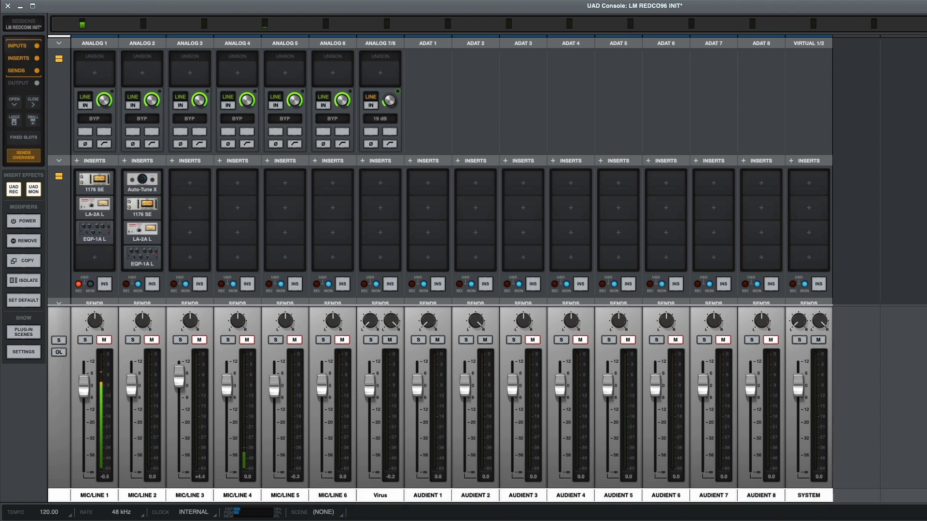
Show the UA Connect menu from the UA icon in the macOS menu bar.
click(622, 6)
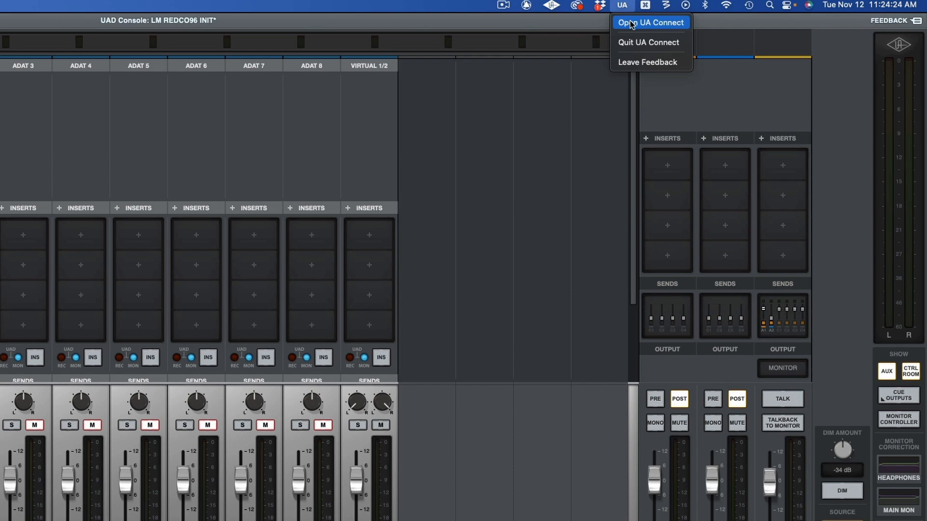
Launch UA Connect and go to the Apollo & UAD-2 Hardware page.
click(650, 21)
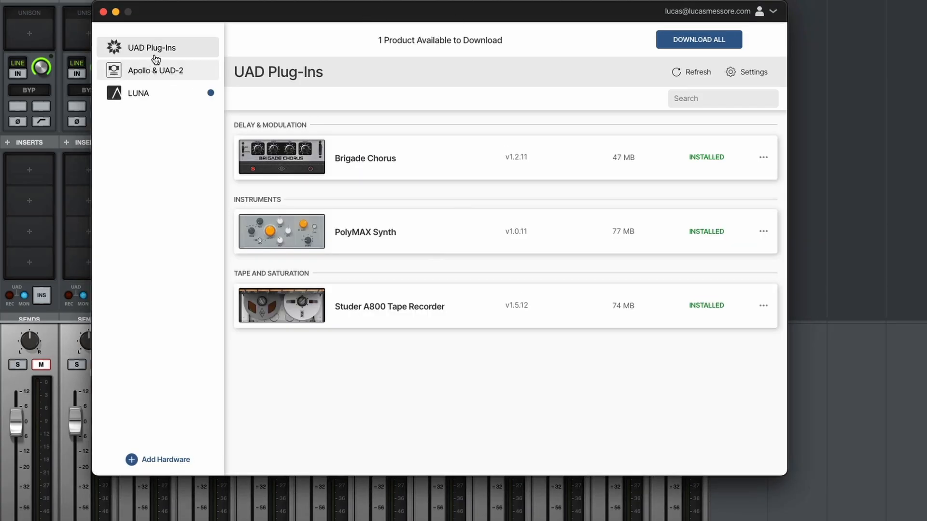
click(156, 71)
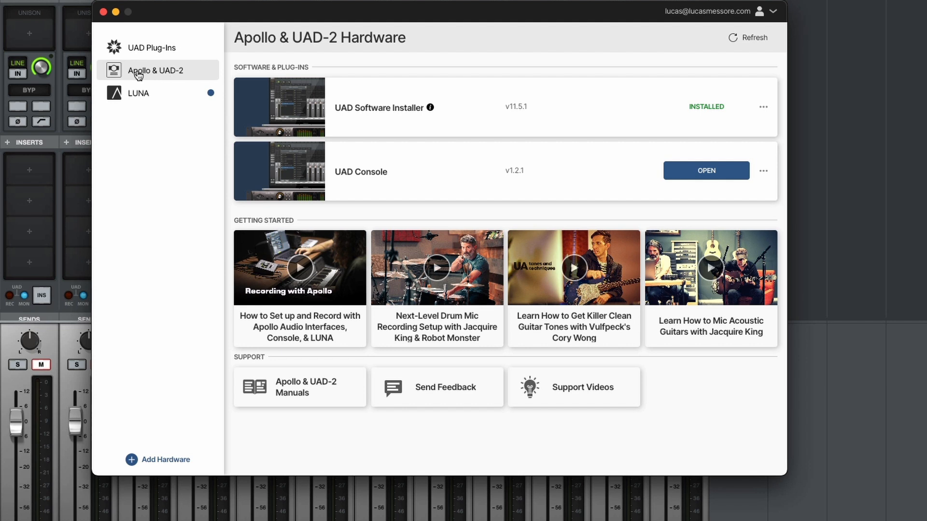
mouse_move(518, 114)
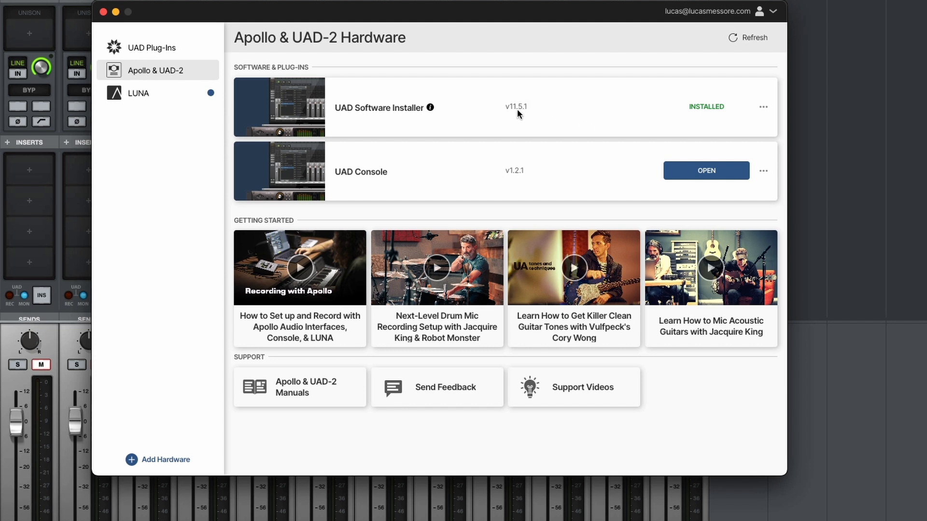